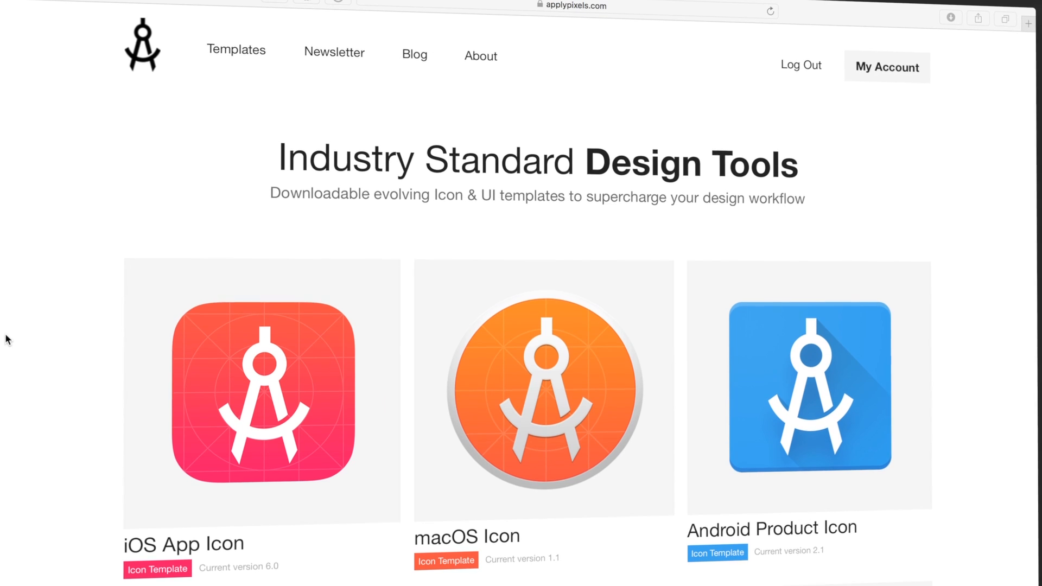
Step: Search Google for 'facebook photo size' after scrolling the page
scroll("down", 3)
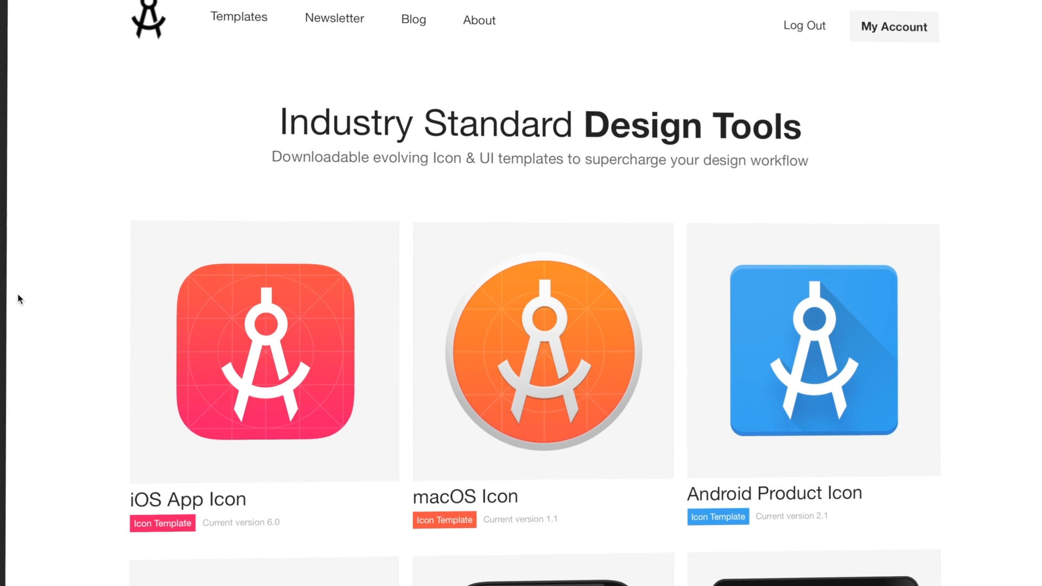
scroll("down", 3)
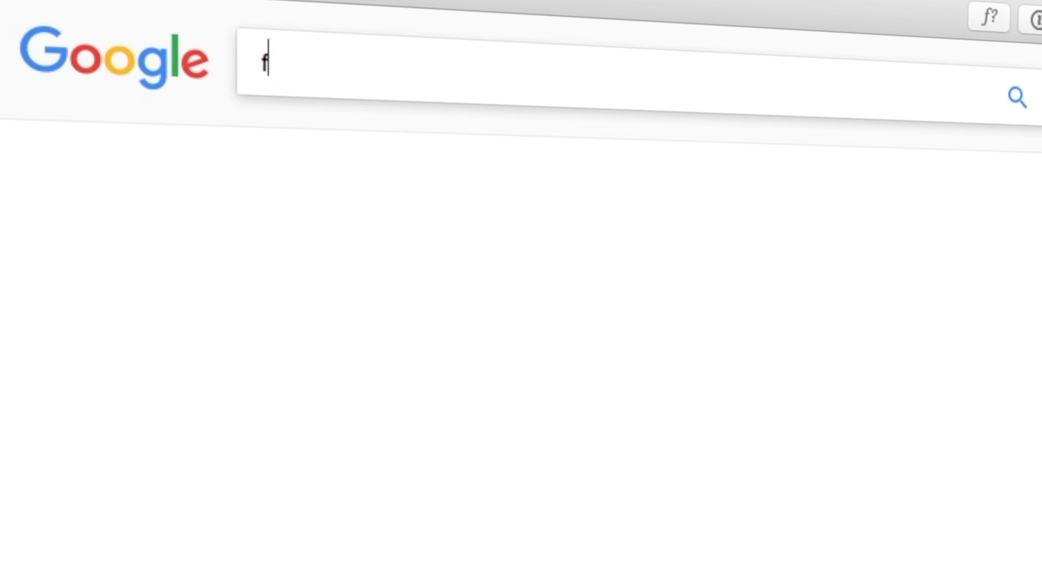
type("acebook photo size")
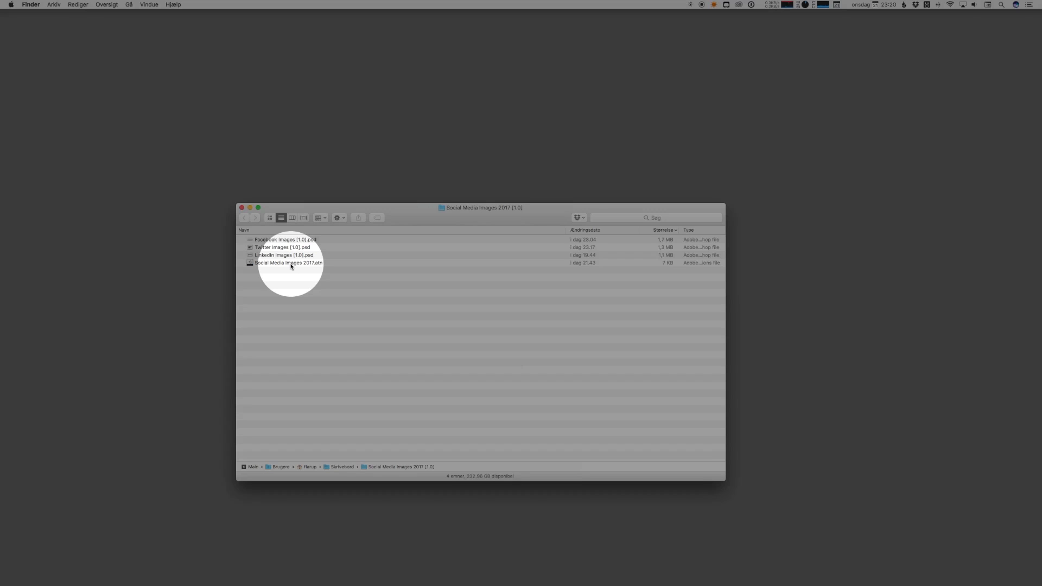
mouse_move(307, 269)
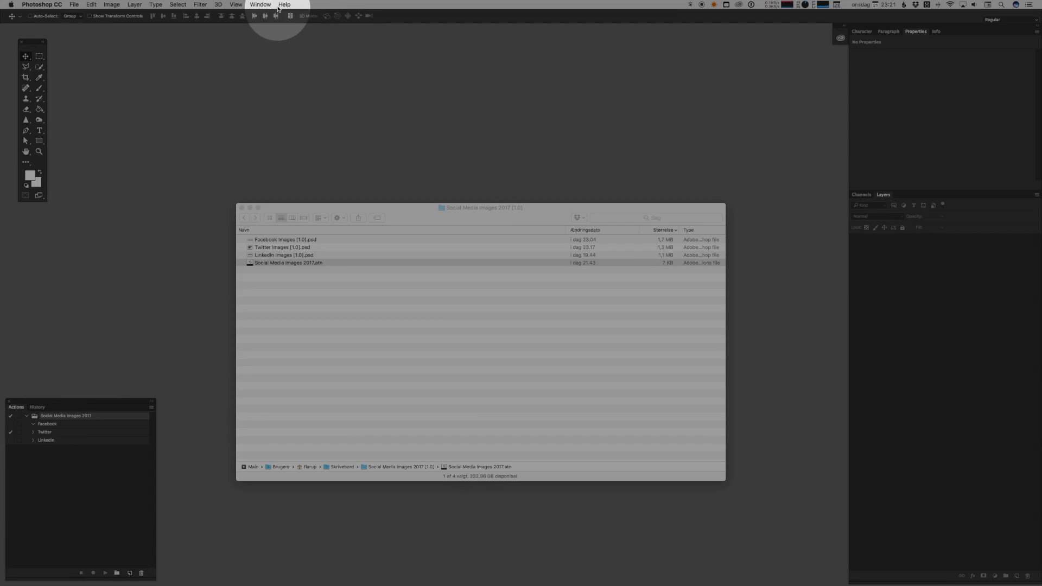
Step: Show the Actions panel listing the loaded Social Media Images 2017 set
left_click(260, 5)
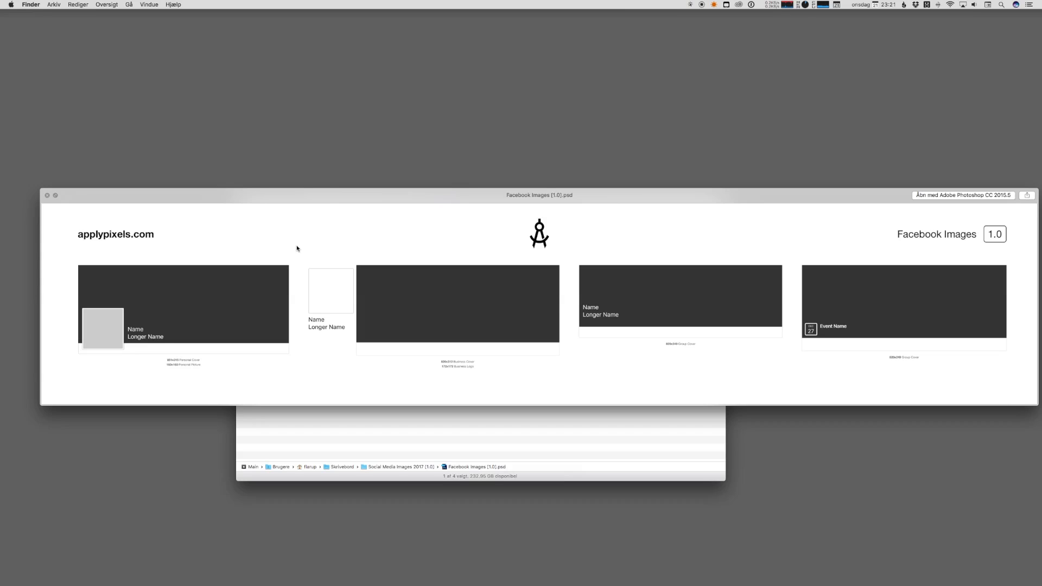
mouse_move(400, 358)
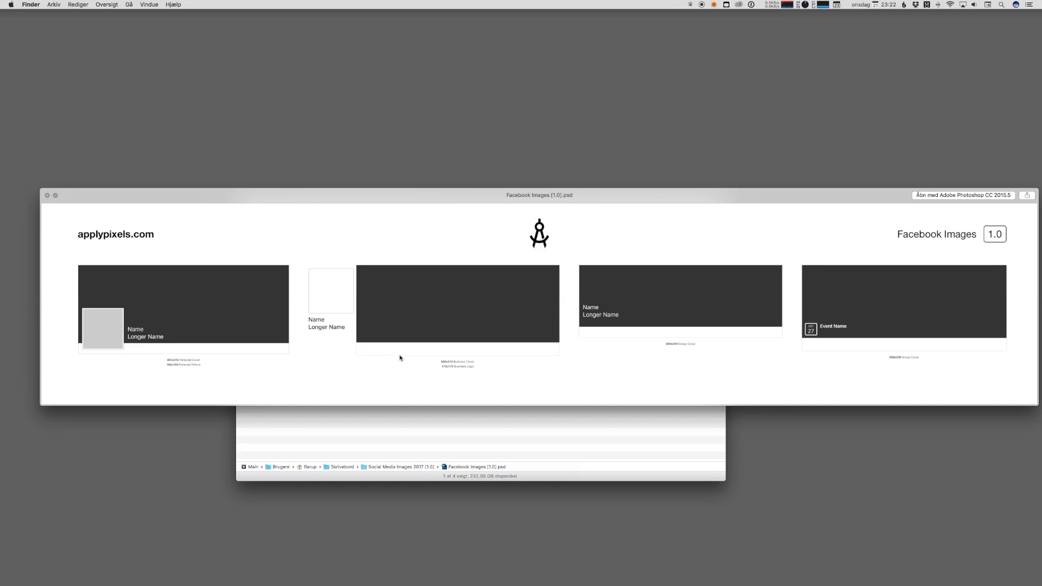
mouse_move(282, 349)
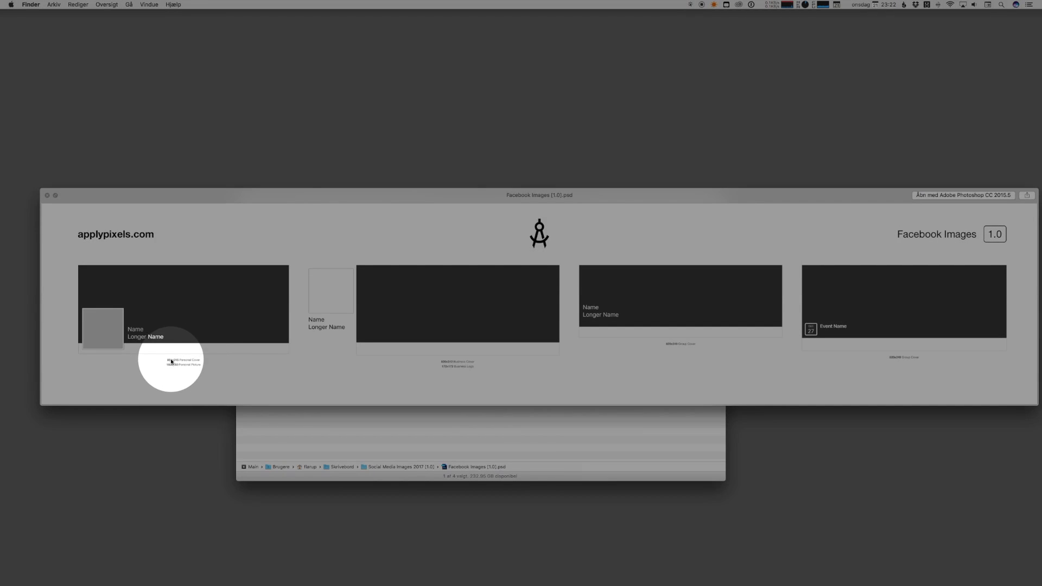
mouse_move(461, 362)
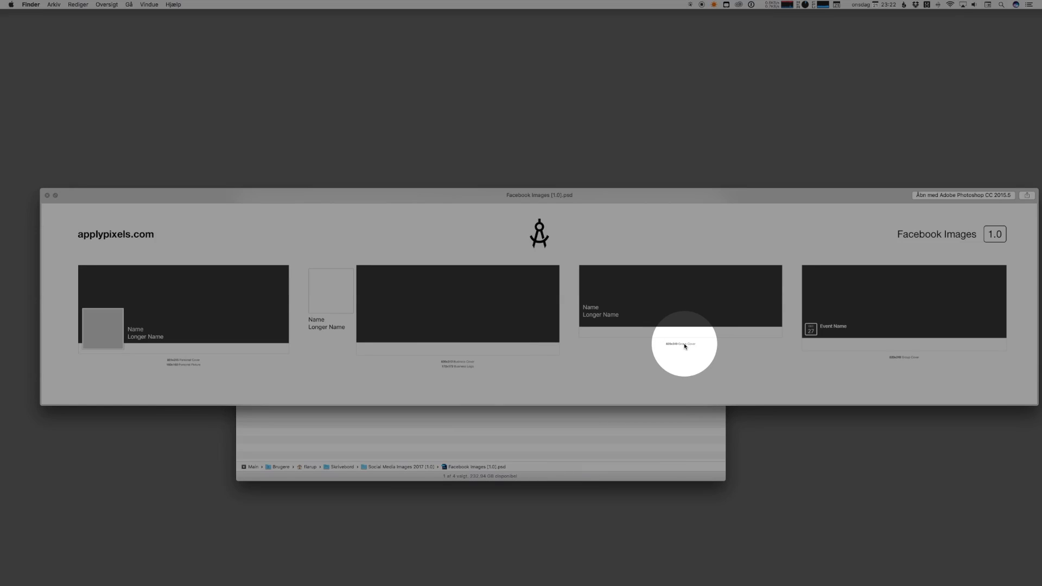
mouse_move(457, 306)
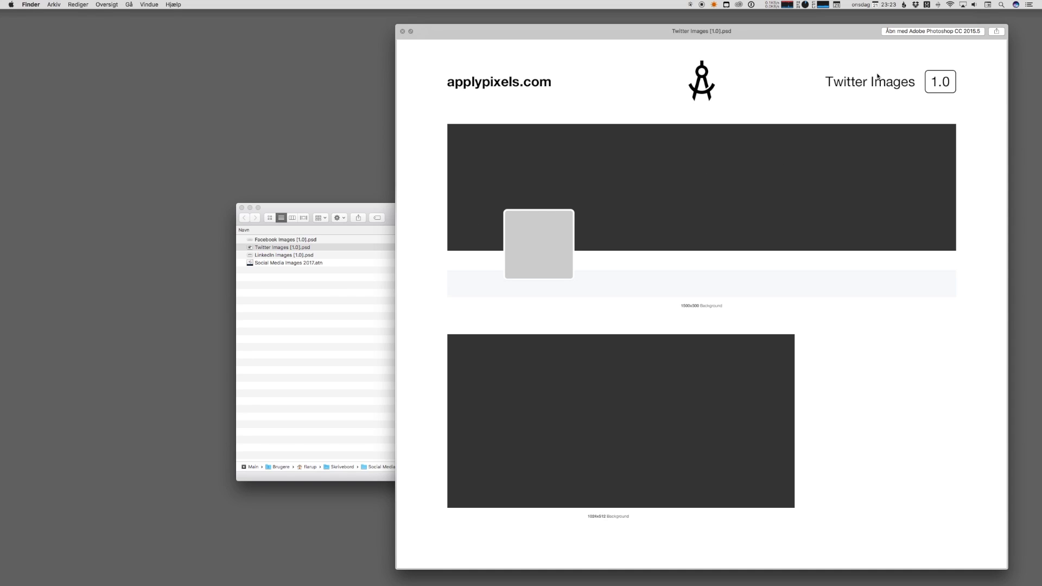
mouse_move(860, 114)
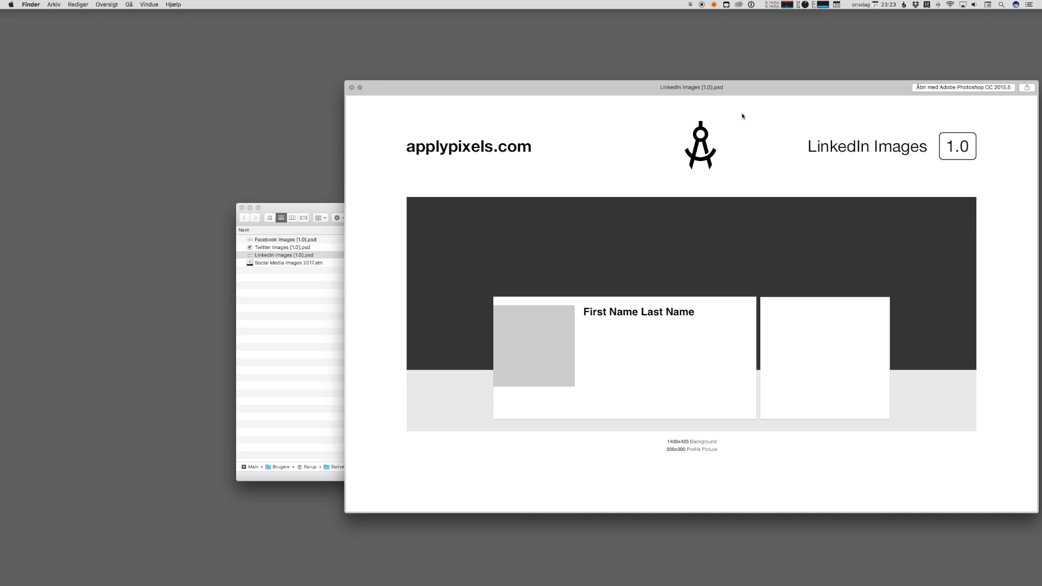
mouse_move(739, 117)
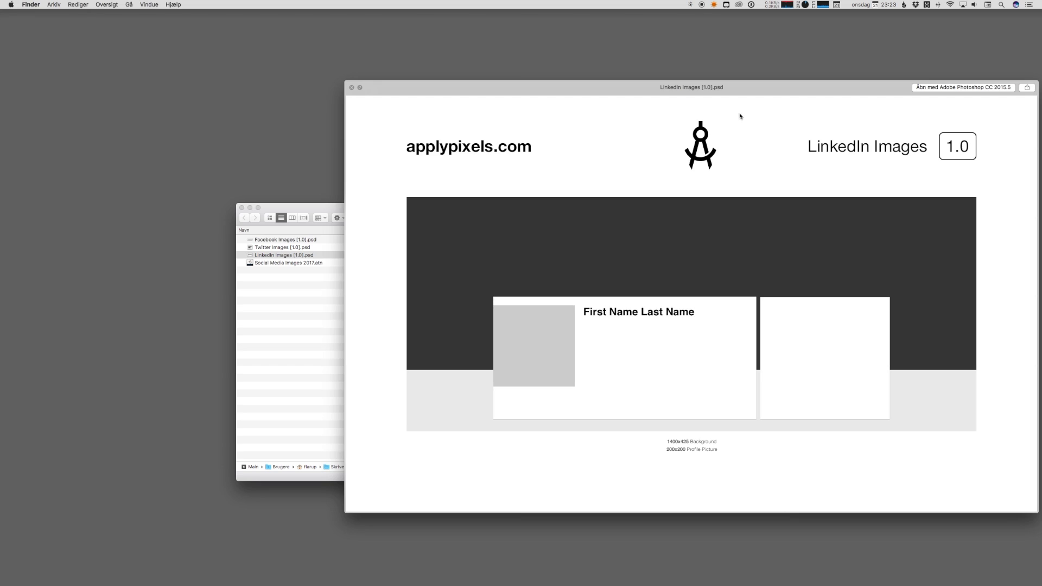
Step: Open Twitter Images (1.0).psd and expand its Cover and profile layer group
left_click(283, 254)
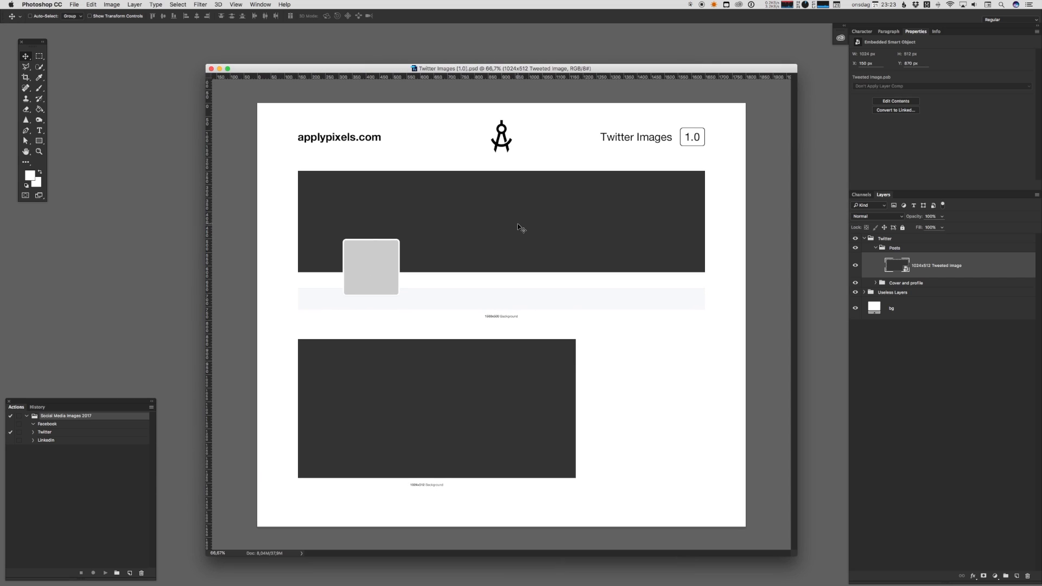
mouse_move(529, 251)
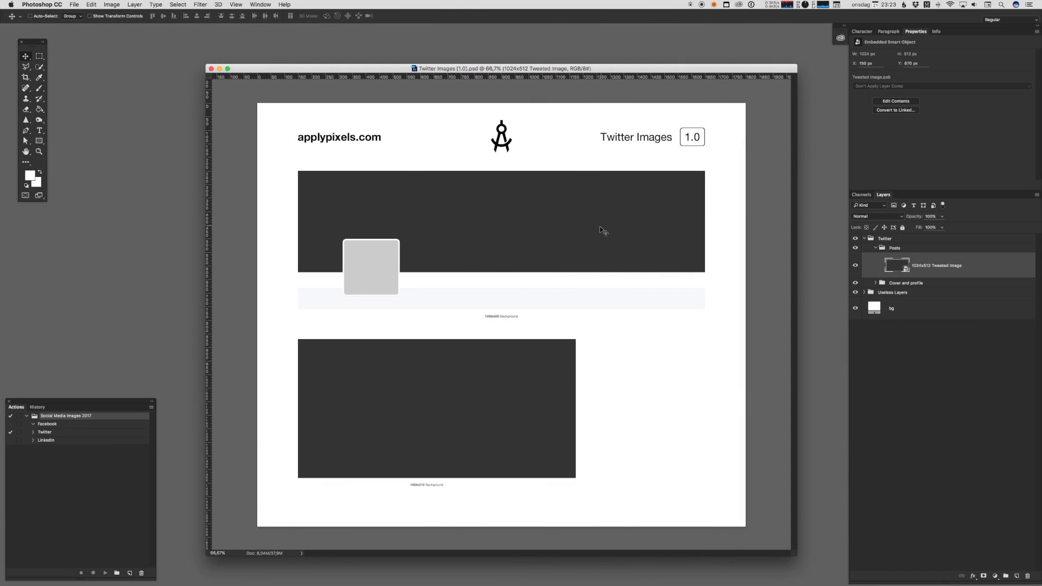
mouse_move(835, 263)
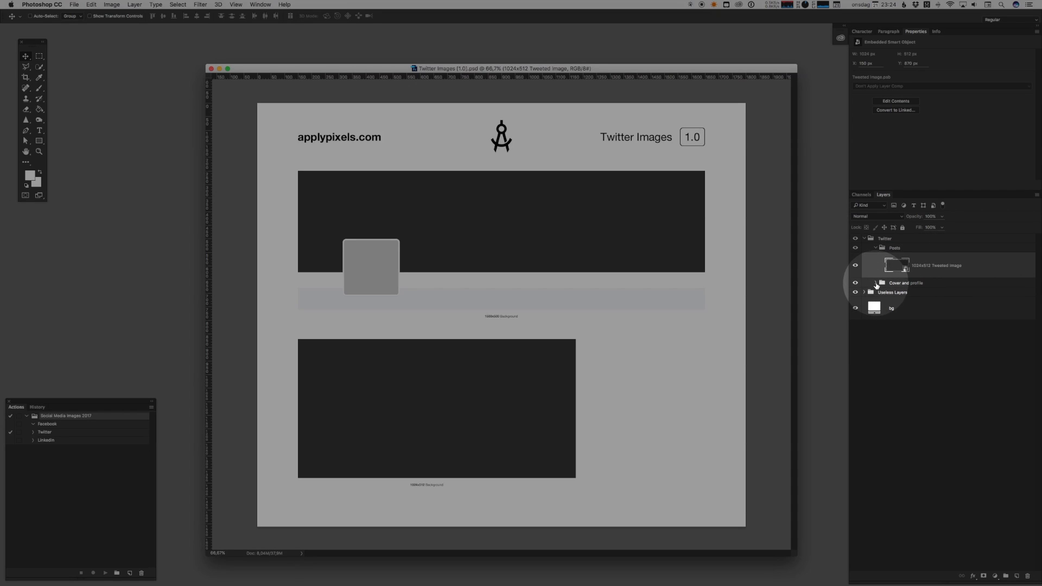
left_click(866, 284)
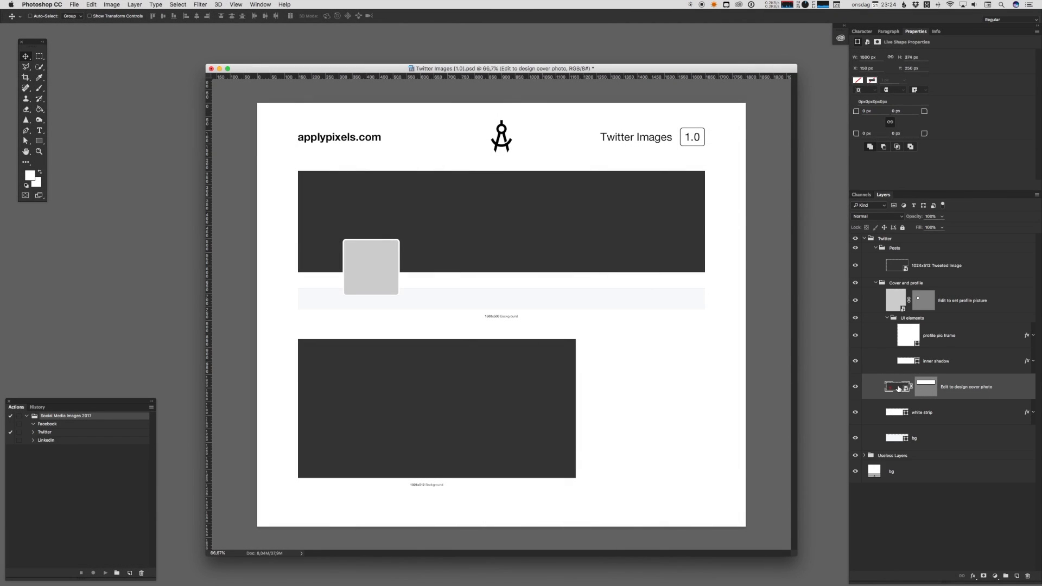
Step: Place the desk photo in the cover smart object and reposition it within the banner
double_click(895, 386)
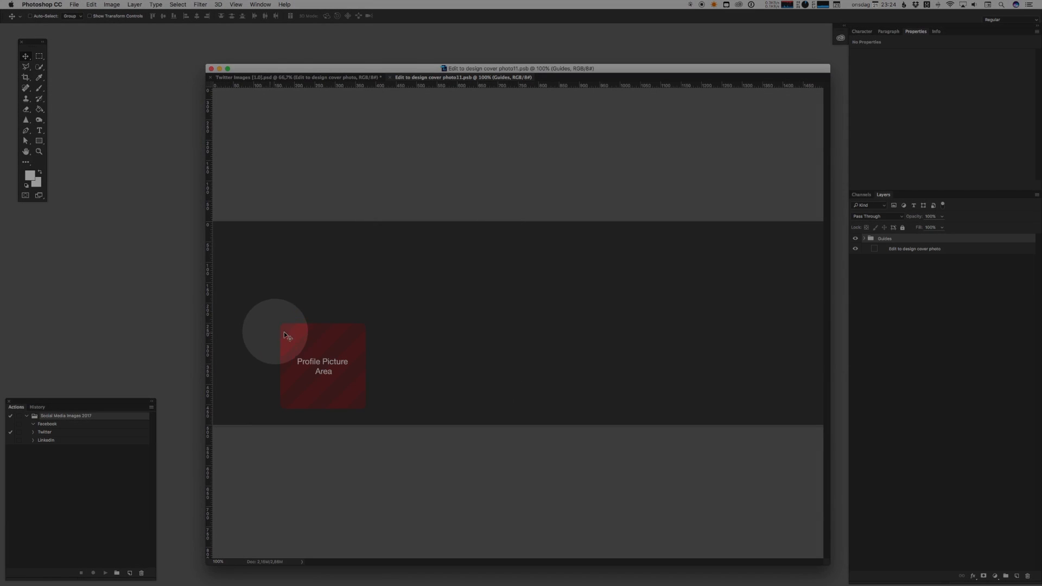
left_click_drag(286, 336, 323, 373)
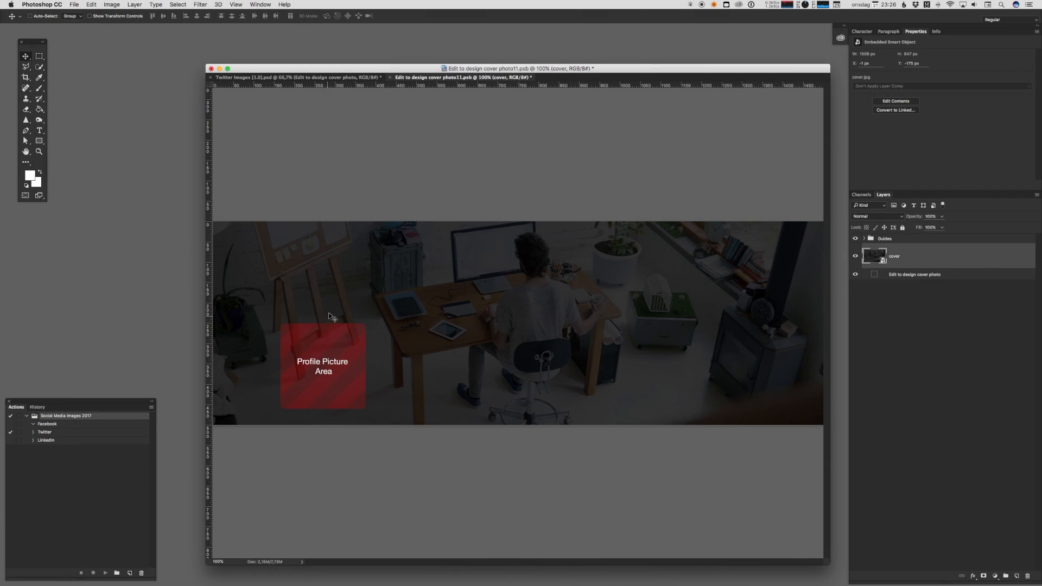
mouse_move(350, 417)
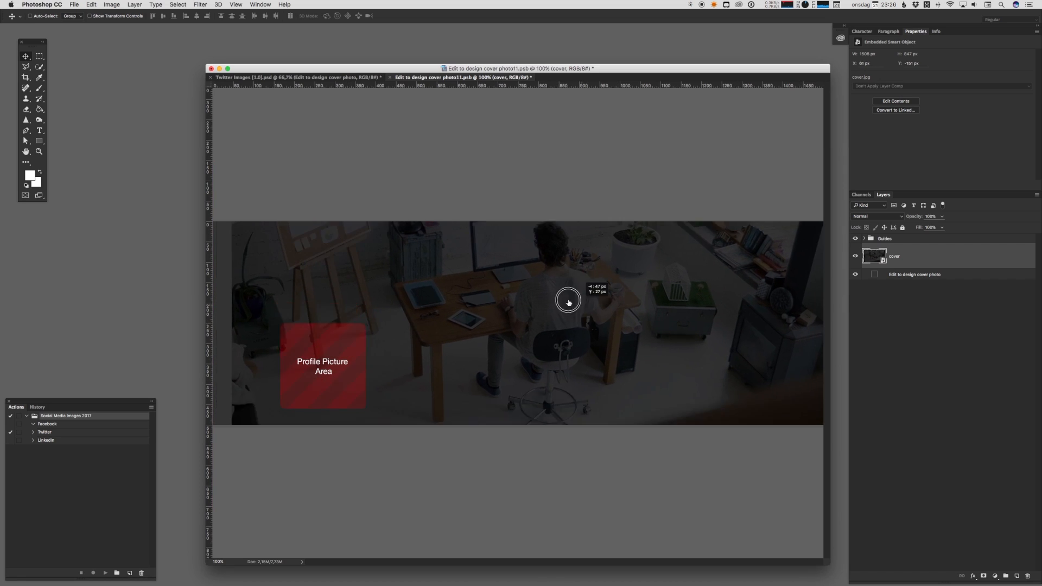
left_click_drag(568, 301, 558, 332)
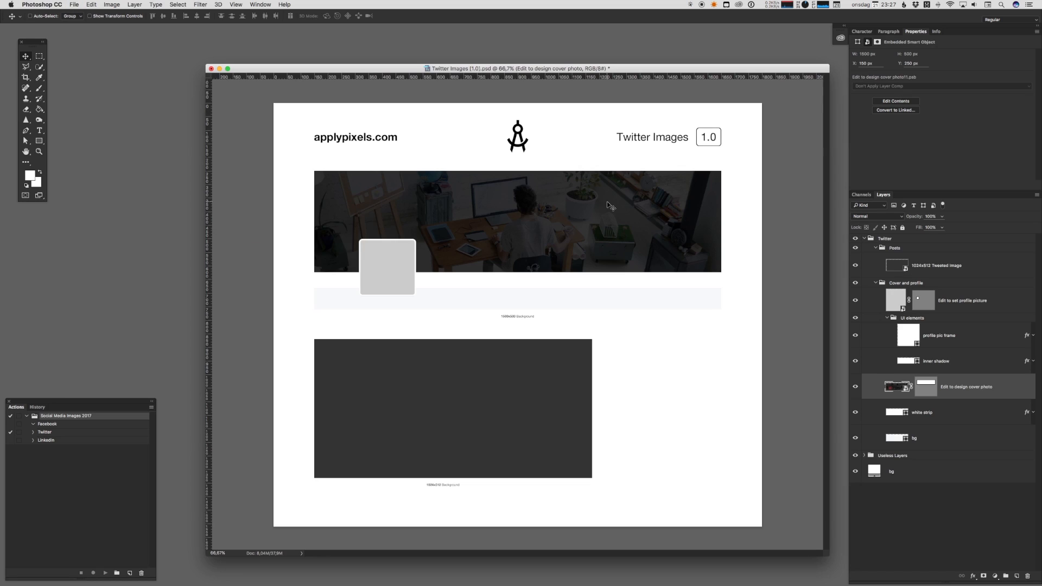
mouse_move(471, 203)
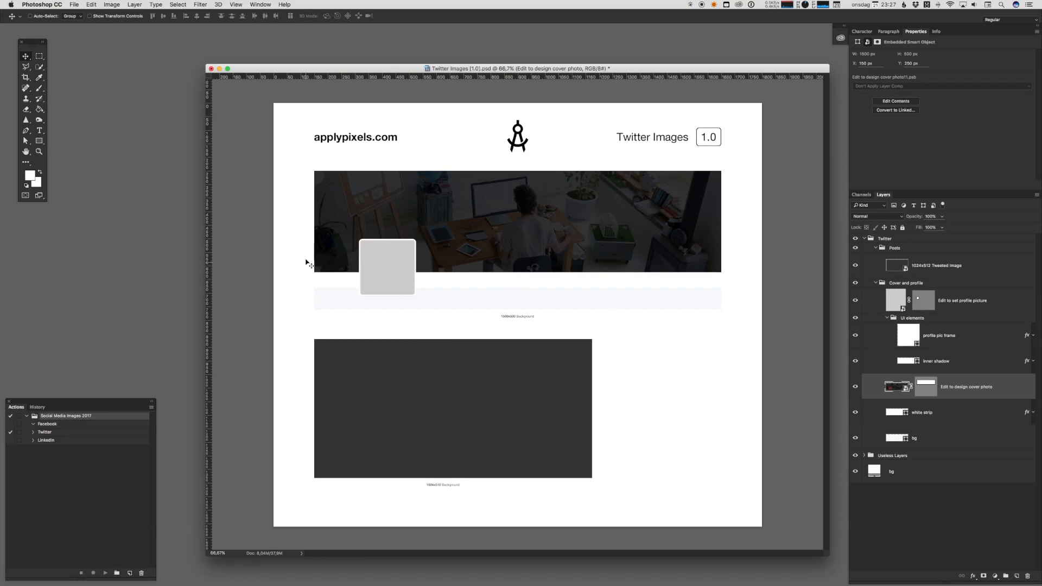
mouse_move(572, 278)
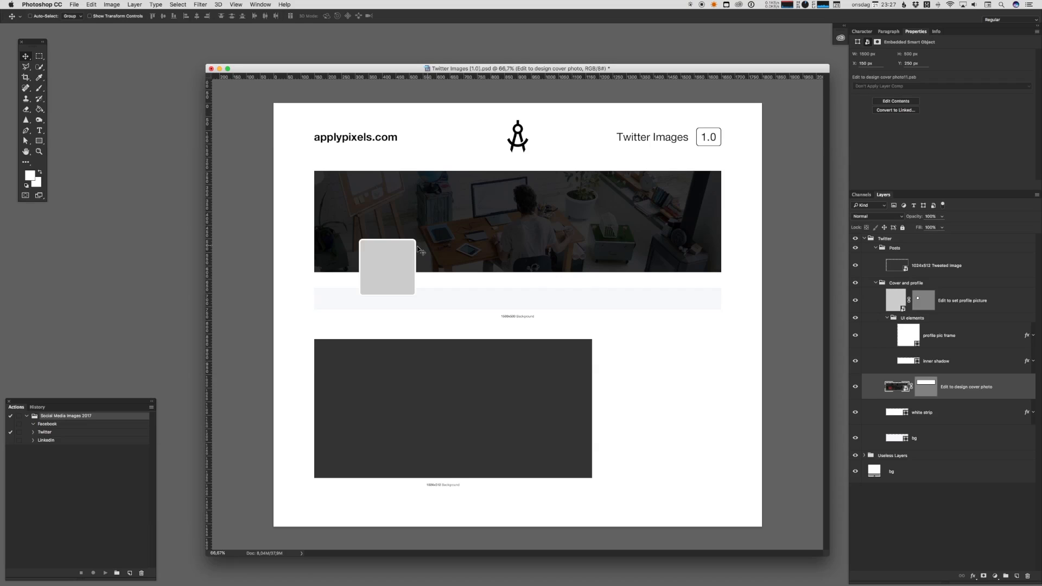
mouse_move(401, 256)
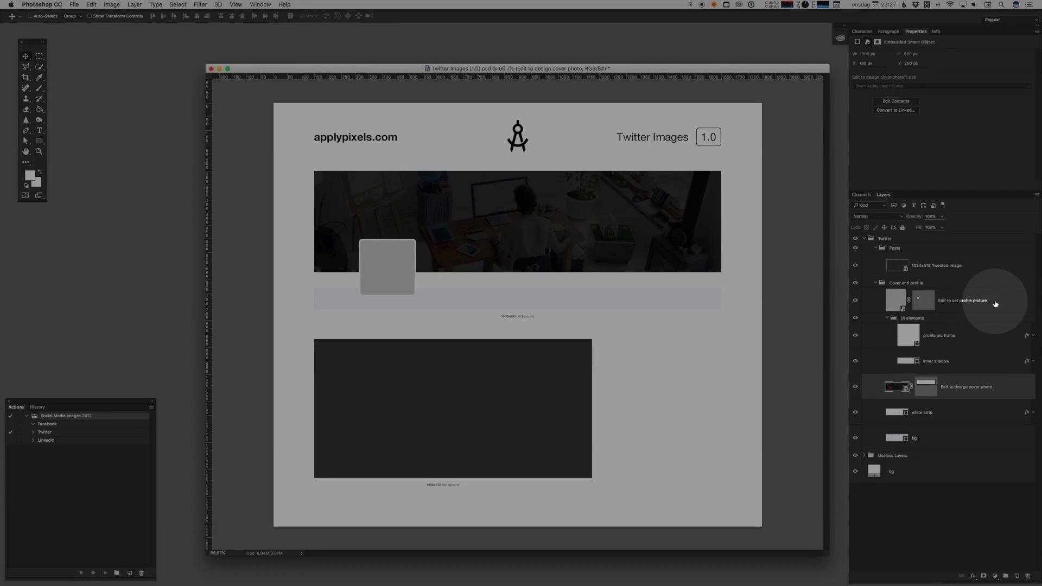
Step: Edit the profile picture smart object's contents with the compass logo and return to the template
left_click(951, 300)
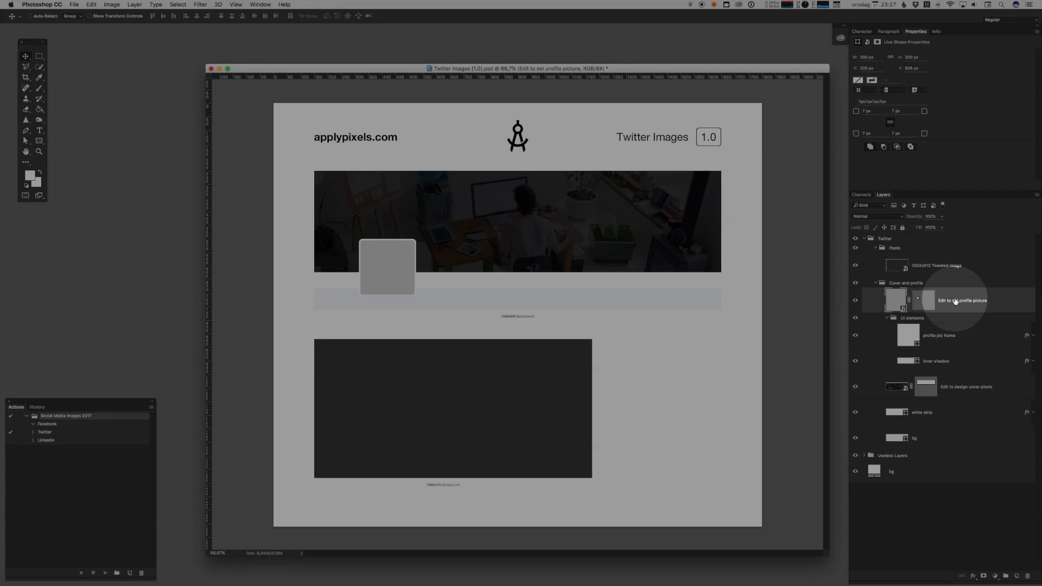
right_click(895, 300)
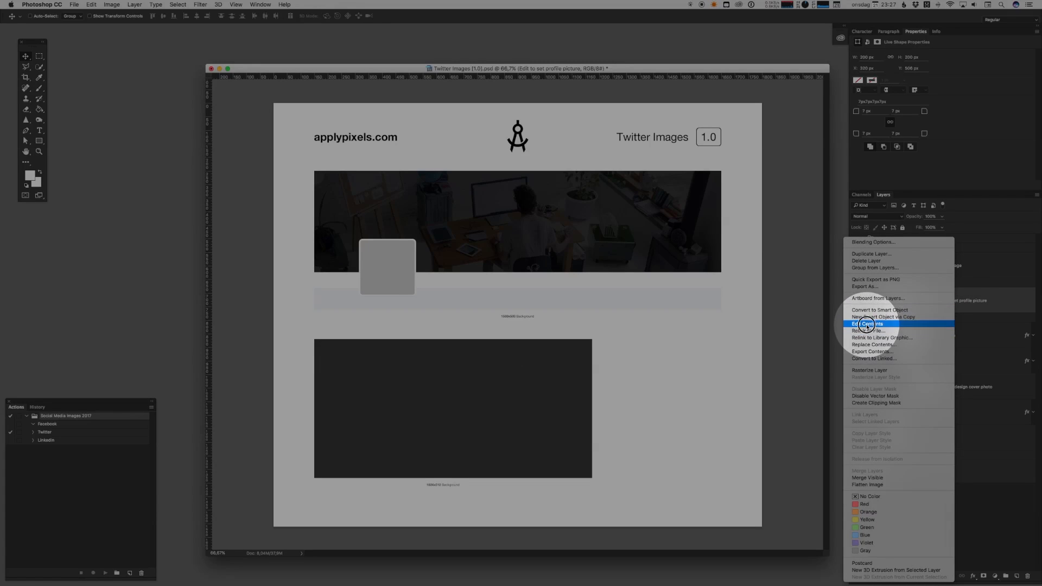
left_click(867, 325)
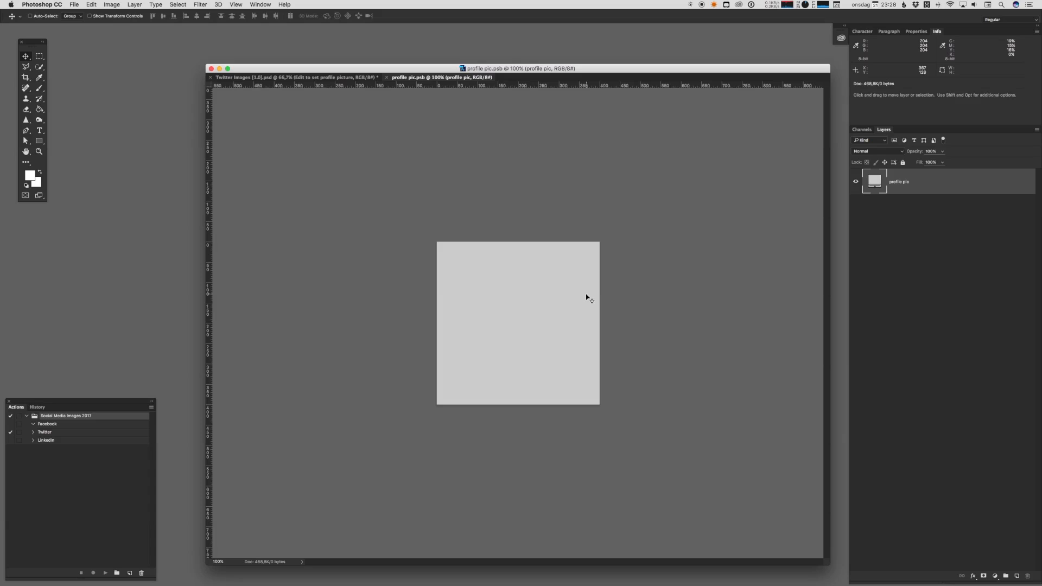
mouse_move(584, 293)
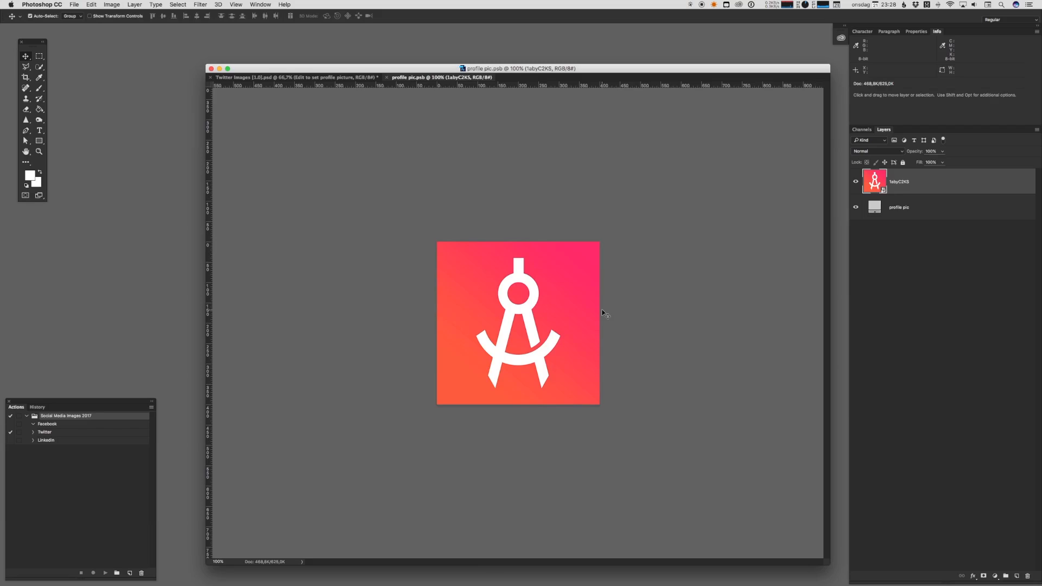
left_click(300, 77)
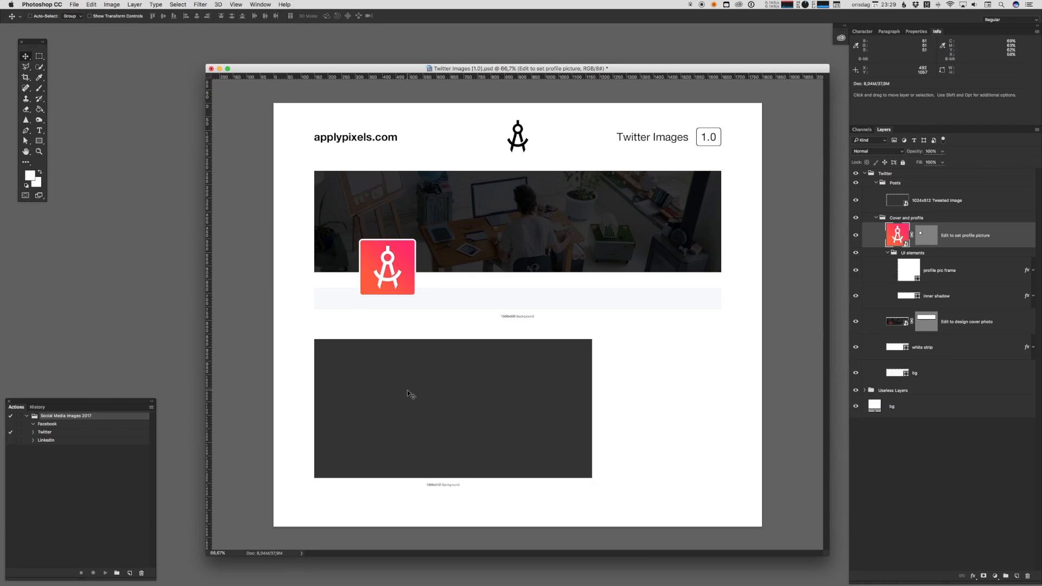
mouse_move(416, 389)
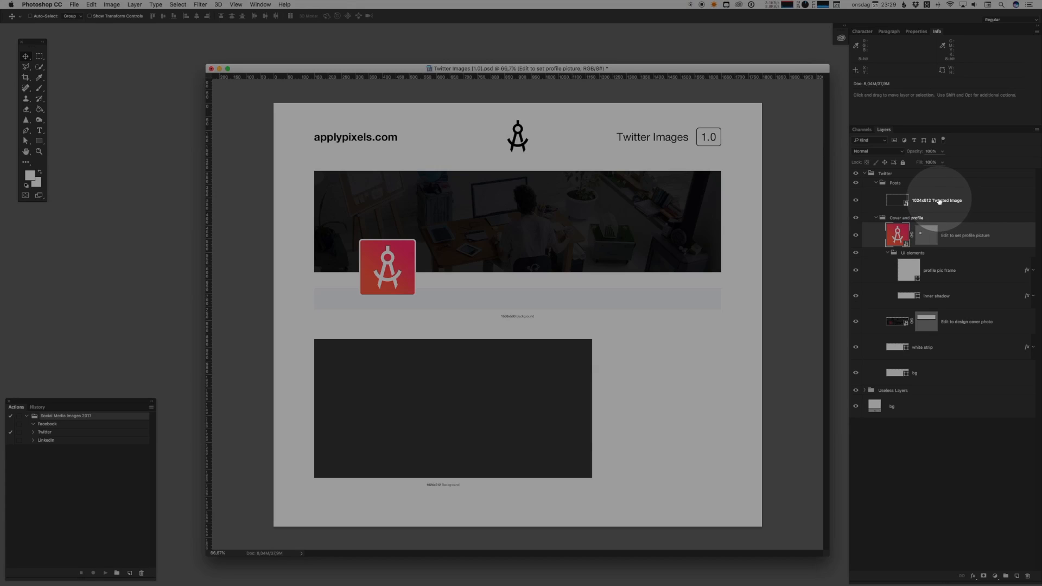
Step: Select the 1024x512 Tweeted Image layer in the Layers panel
left_click(937, 199)
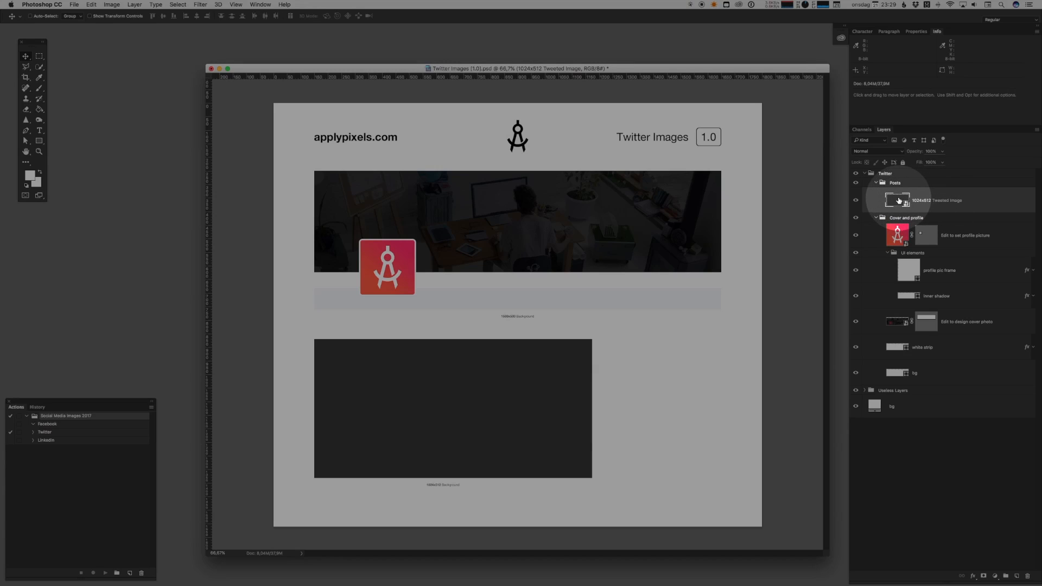
Step: Open the Tweeted Image smart object contents as its own 1024x512 document
double_click(897, 200)
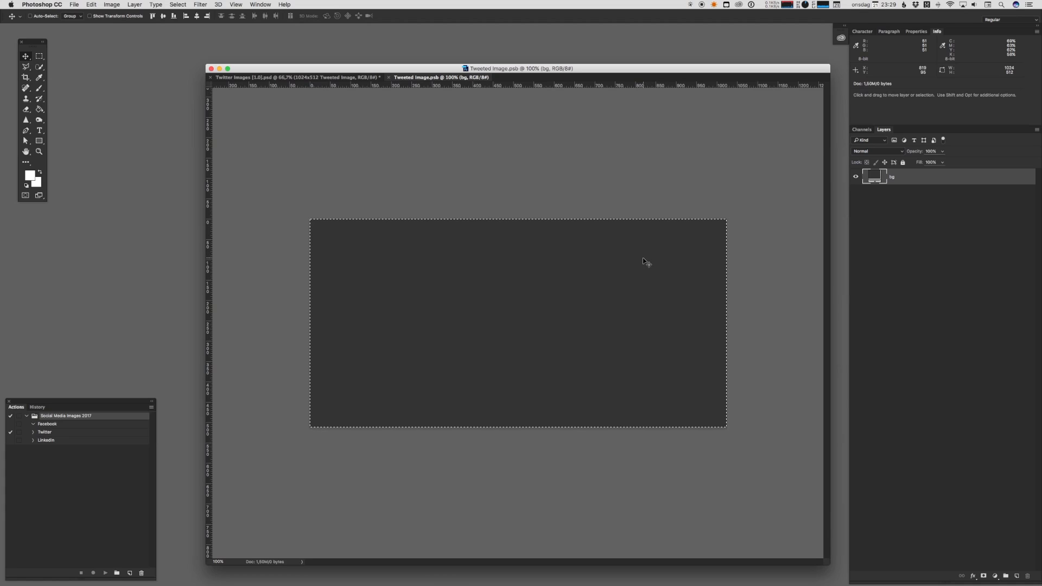
mouse_move(554, 169)
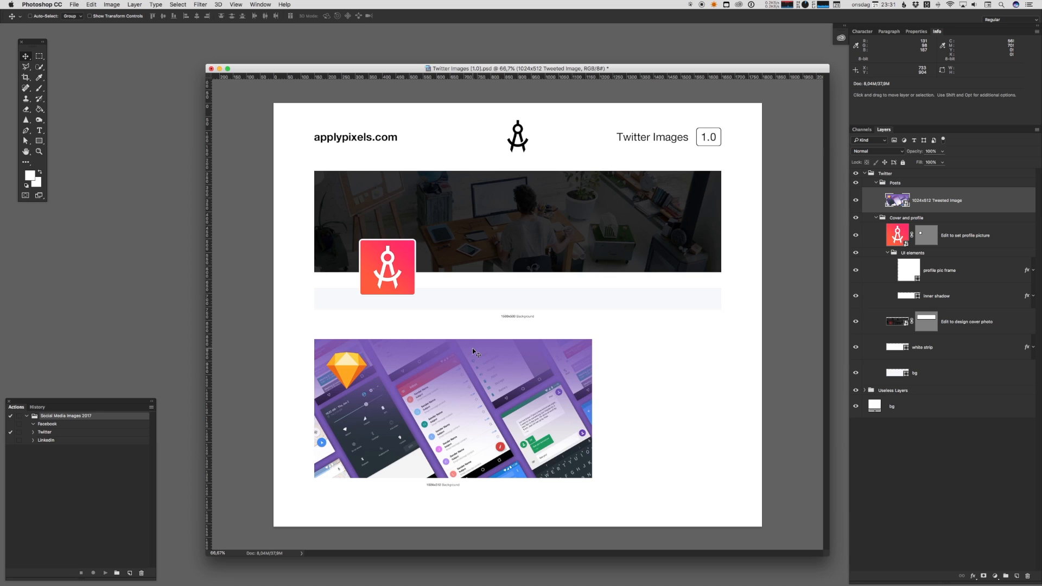
Step: Reopen the Tweeted Image contents and close it back to the template before exporting
double_click(897, 199)
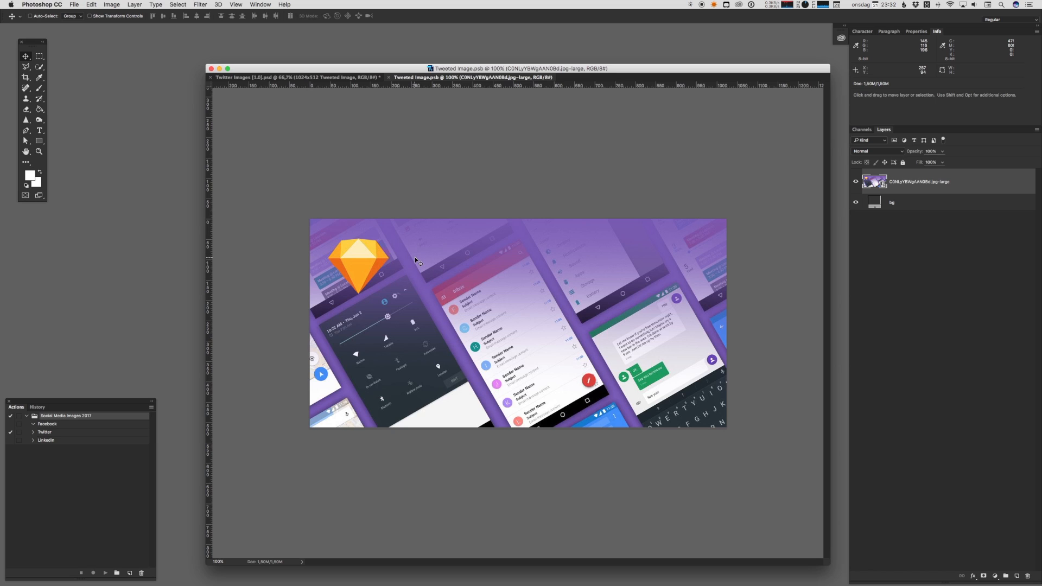
mouse_move(508, 205)
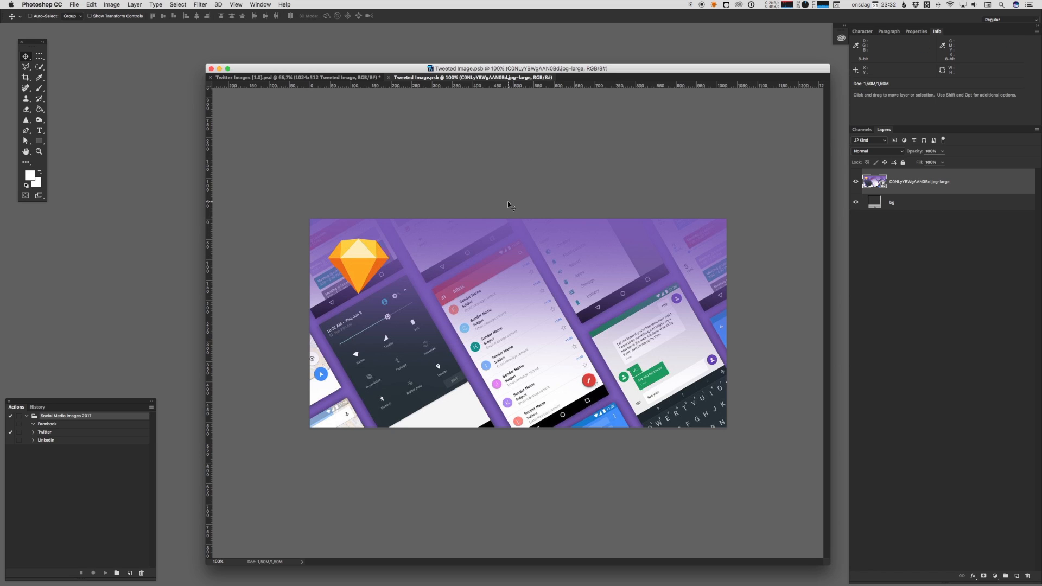
left_click(294, 77)
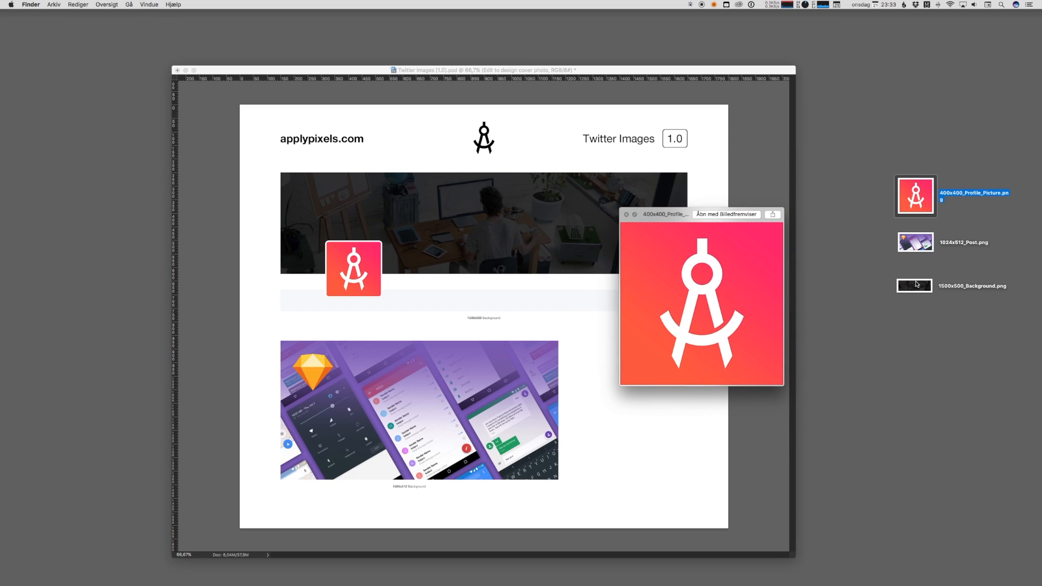
Step: Preview the exported 1500x500 background and profile picture PNGs in Finder
left_click(914, 286)
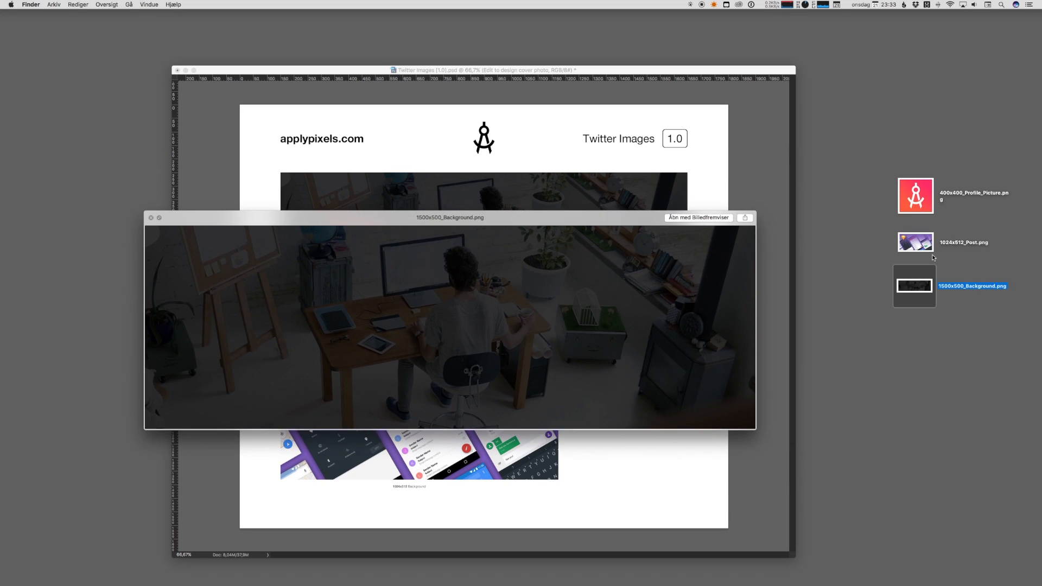
left_click(916, 243)
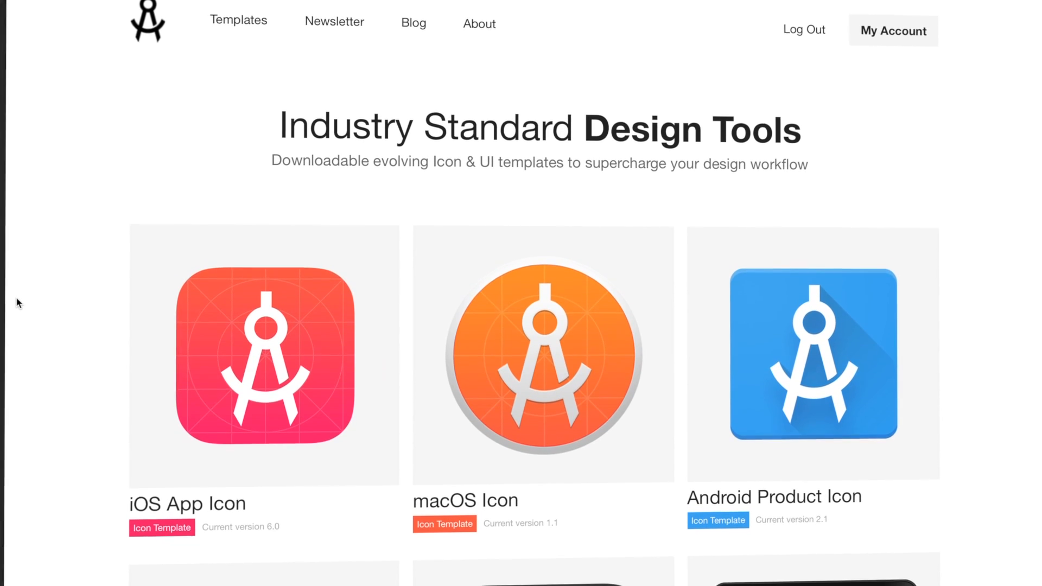
Step: Scroll the ApplyPixels homepage of icon and UI templates
scroll("down", 3)
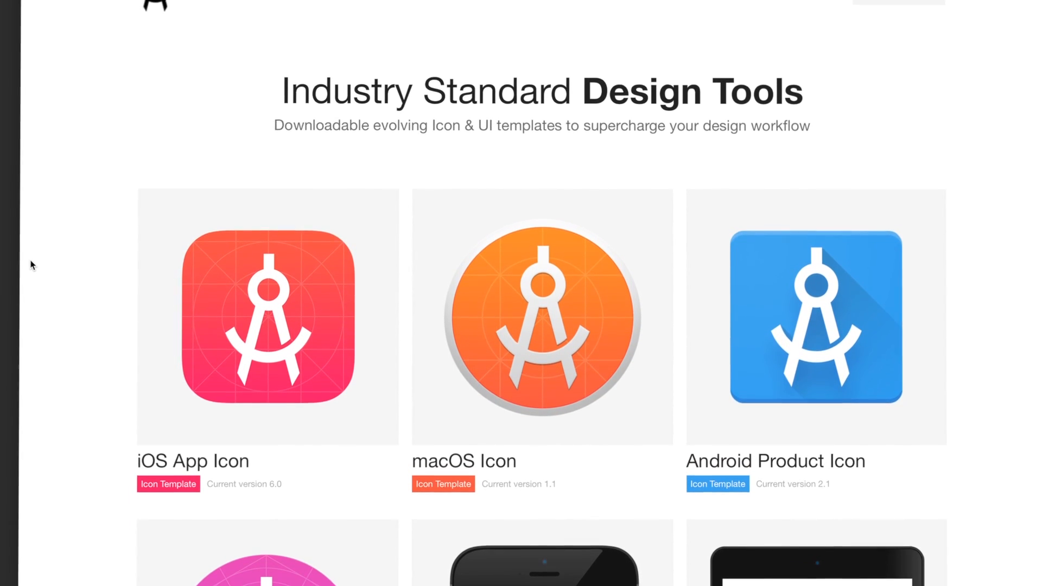